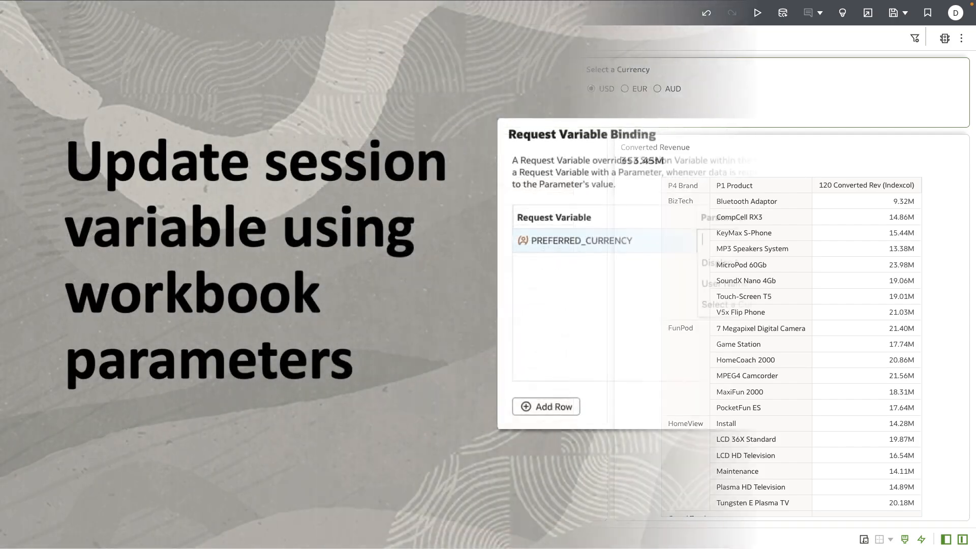
Choose EUR in the Select a Currency radio control; both tables still read 353.45M
click(868, 241)
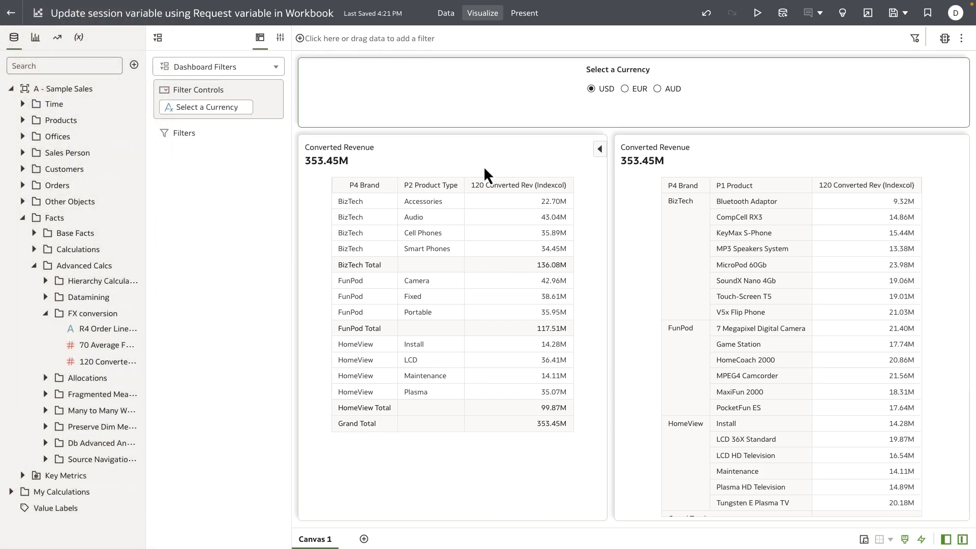
mouse_move(424, 153)
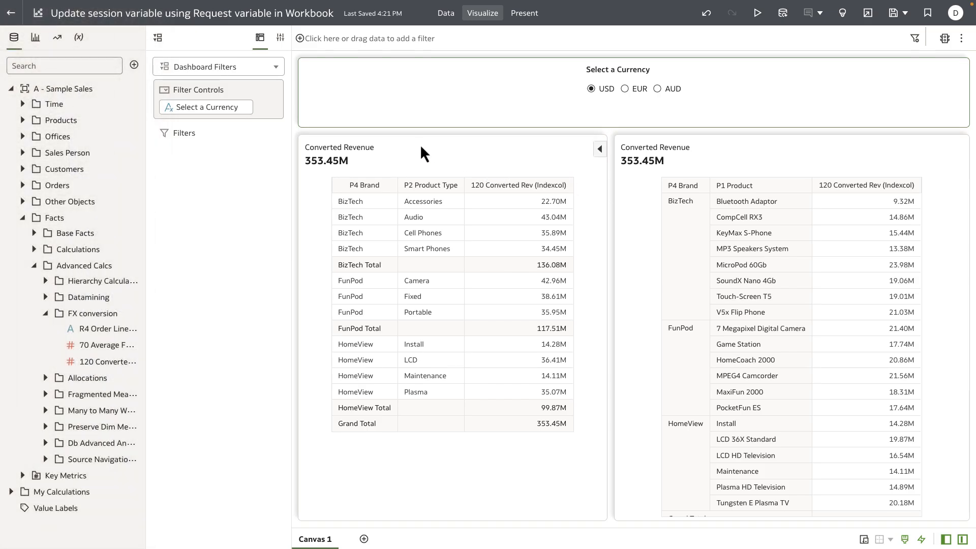
mouse_move(373, 168)
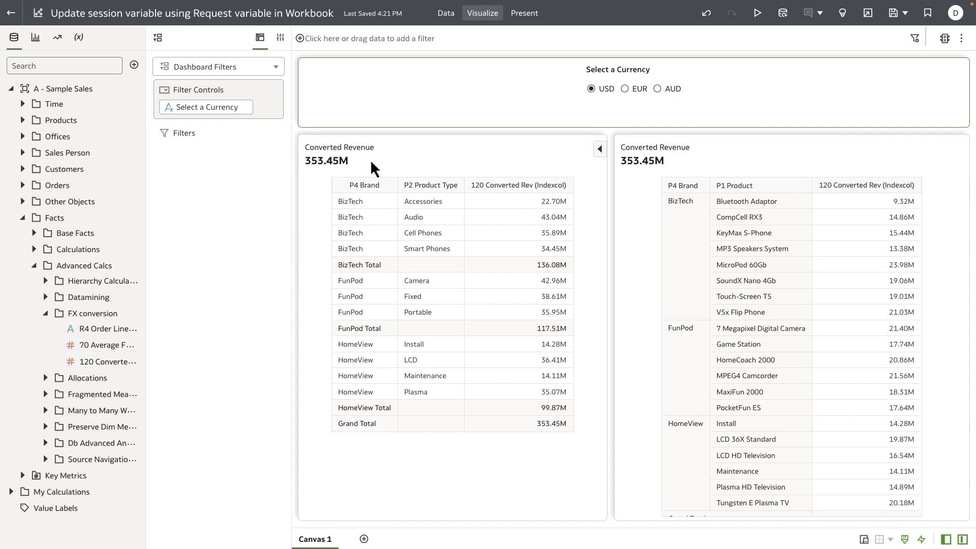
mouse_move(508, 181)
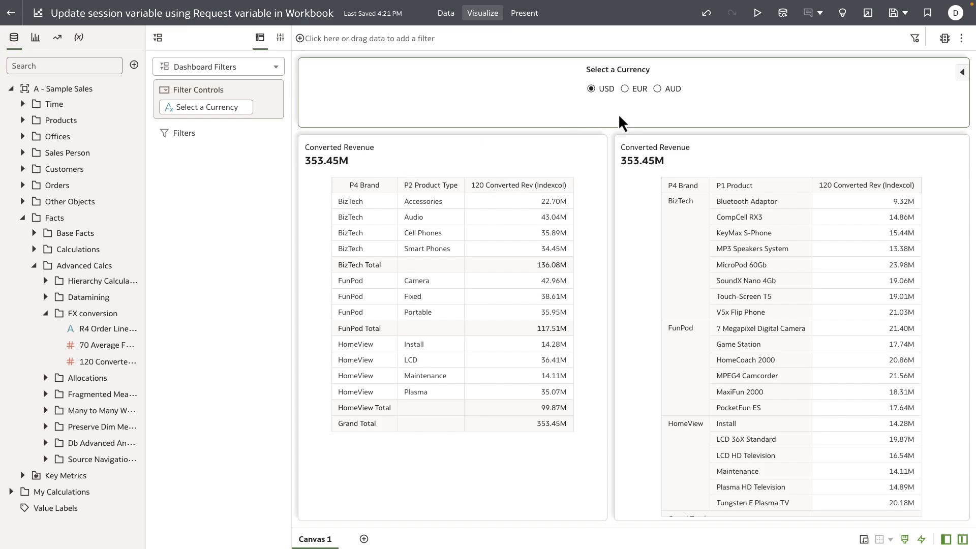
mouse_move(626, 100)
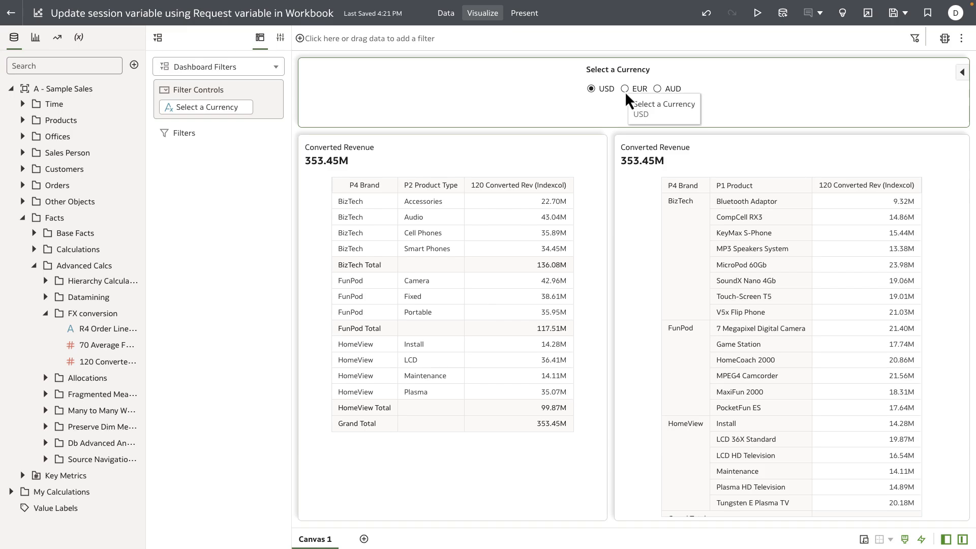
click(625, 88)
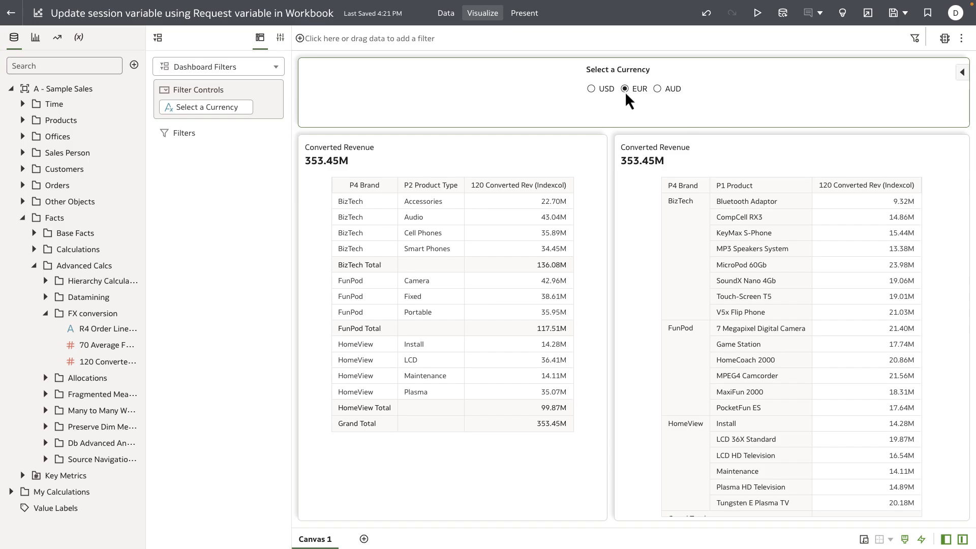
mouse_move(591, 89)
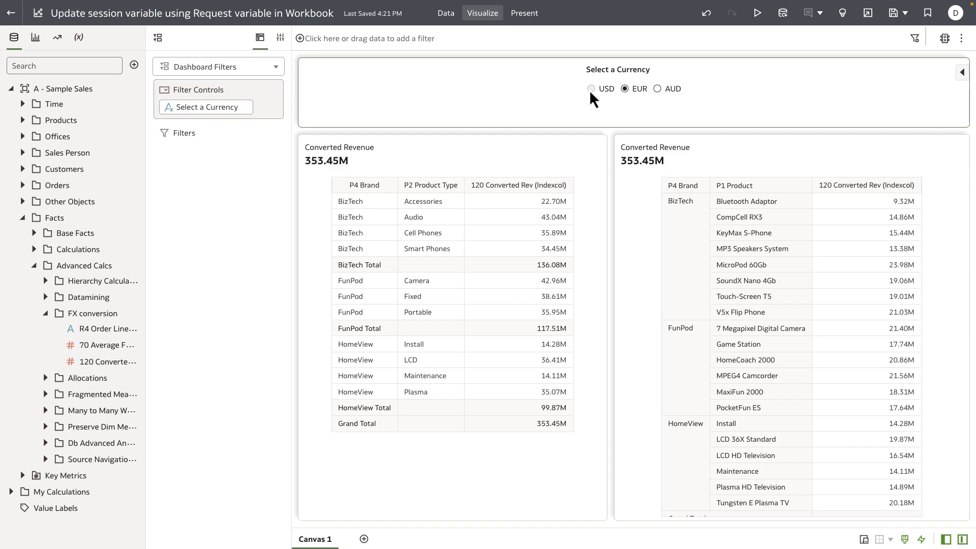
Review the Select a Currency parameter's USD, EUR, AUD values and close Edit Parameter unchanged
click(78, 37)
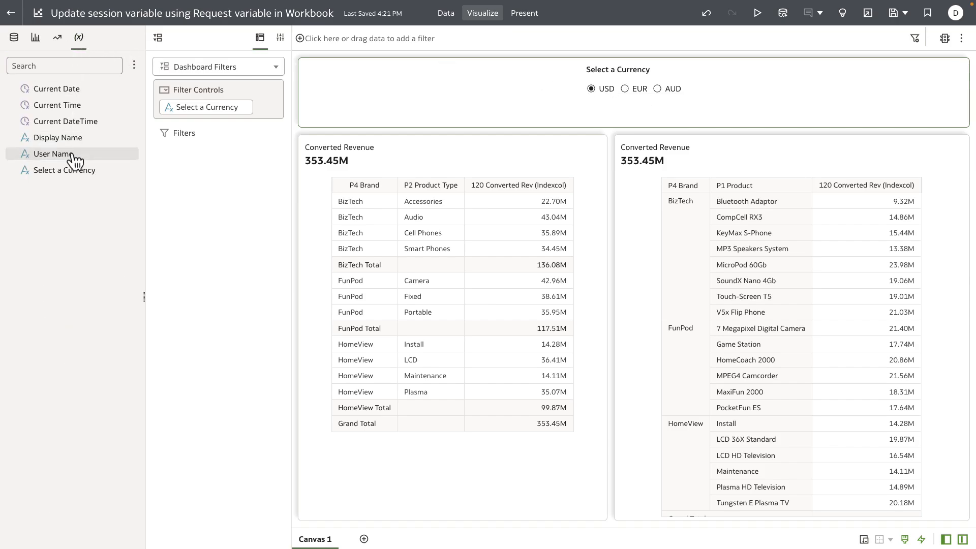
mouse_move(96, 190)
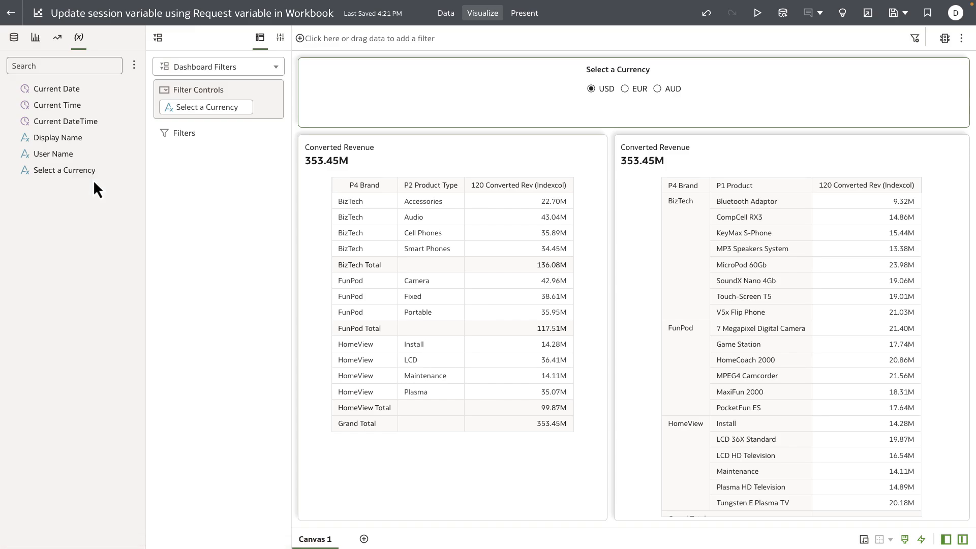
double_click(64, 170)
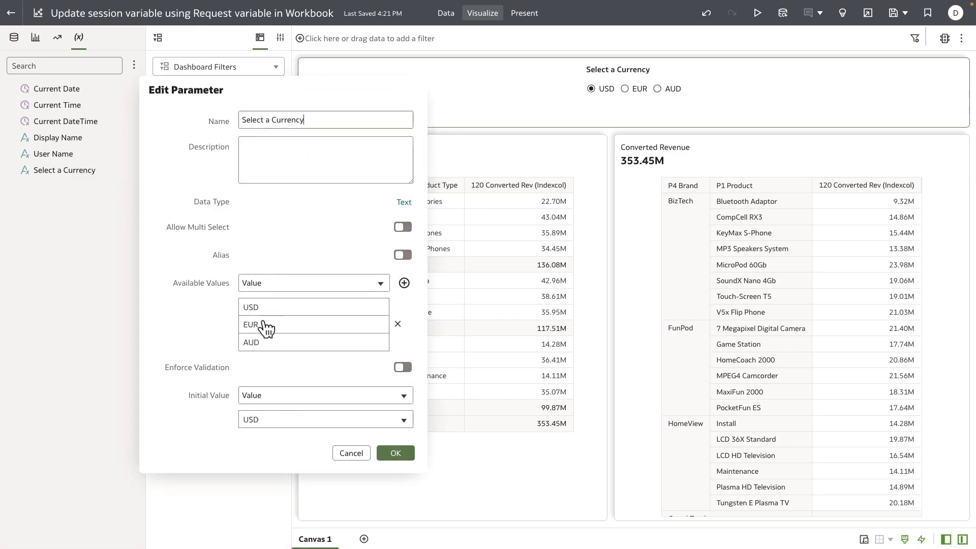
mouse_move(265, 351)
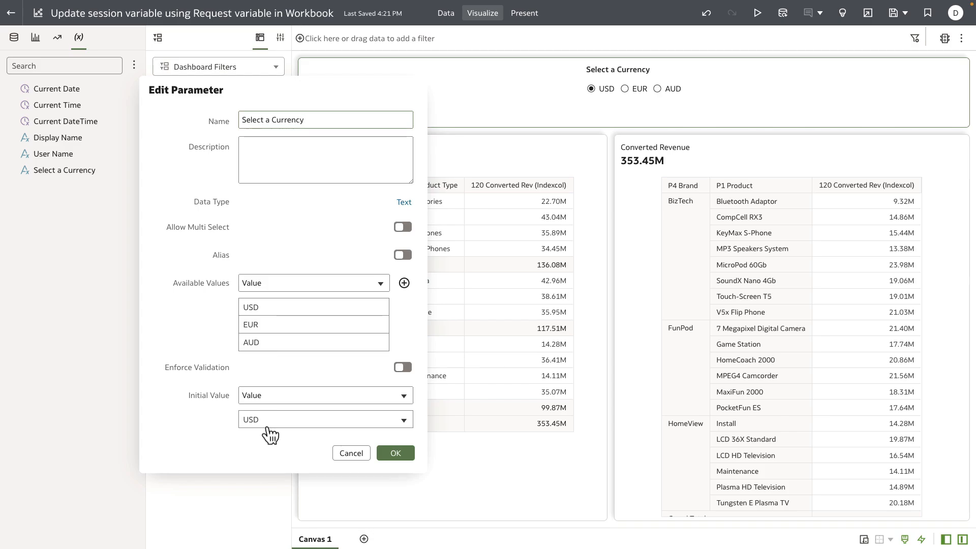
click(395, 452)
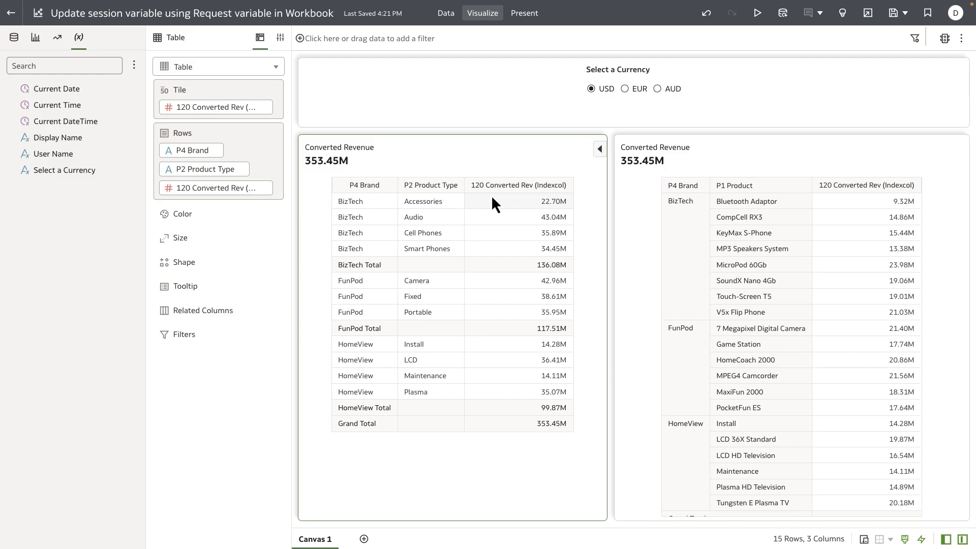
Show the Sample Sales data elements in the Data panel
click(14, 38)
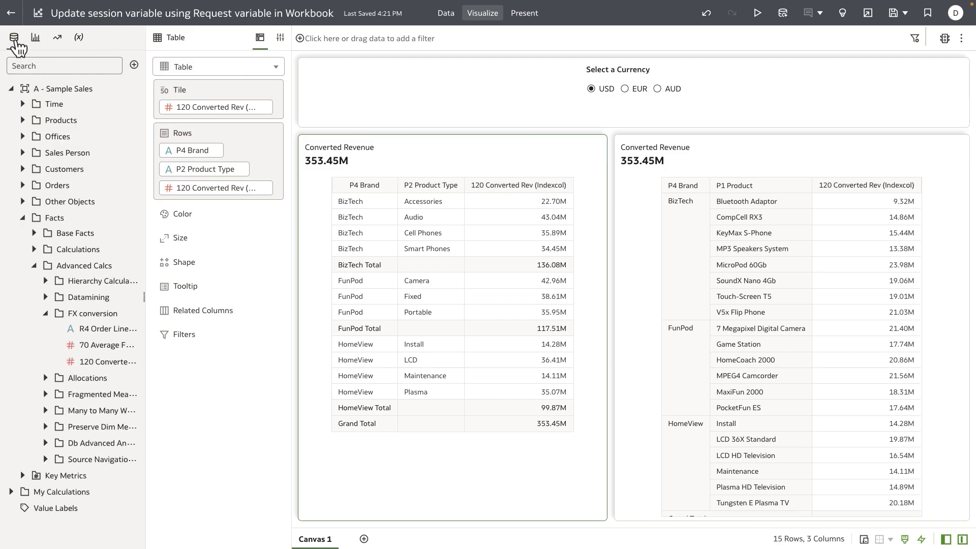
mouse_move(62, 88)
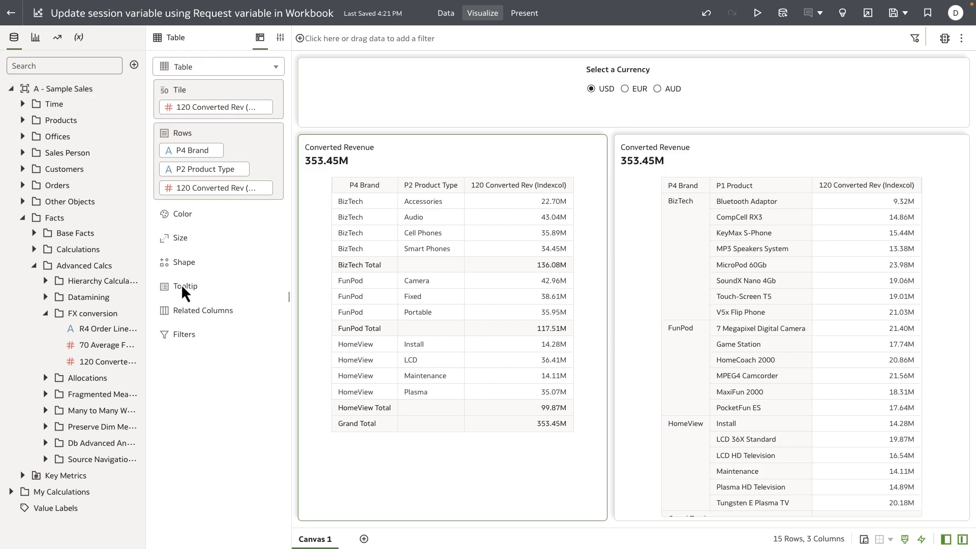
mouse_move(310, 328)
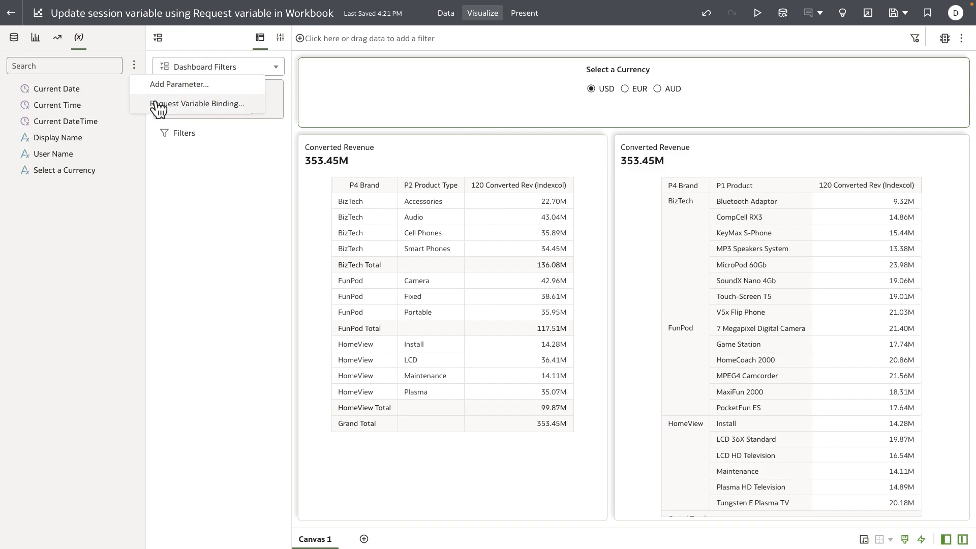
Enter PREFERRED_CURRENCY as the request variable name in Request Variable Binding
click(198, 103)
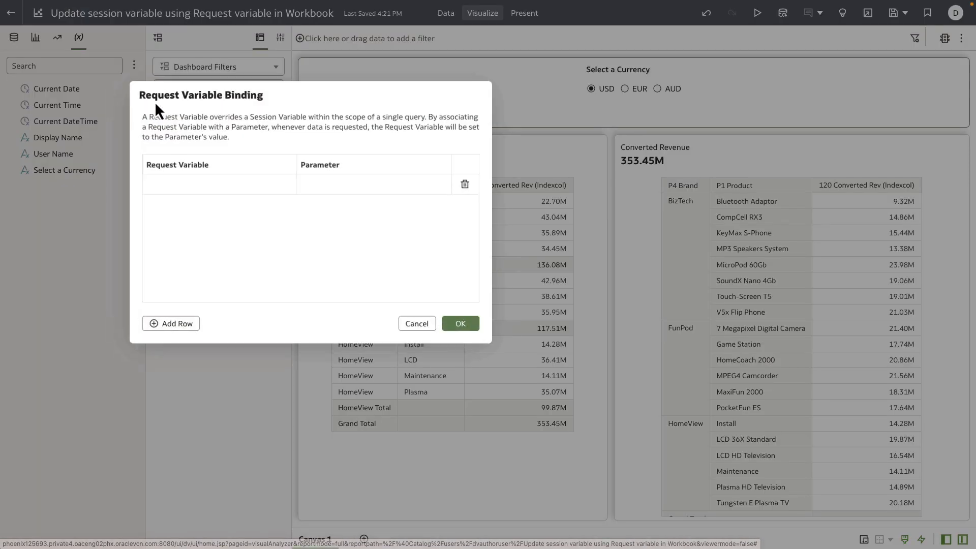
click(217, 184)
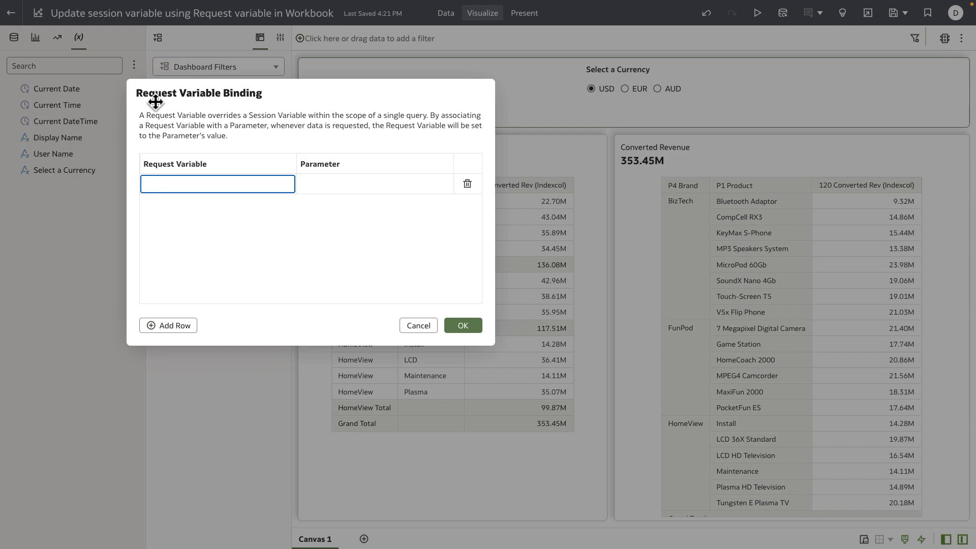
mouse_move(176, 150)
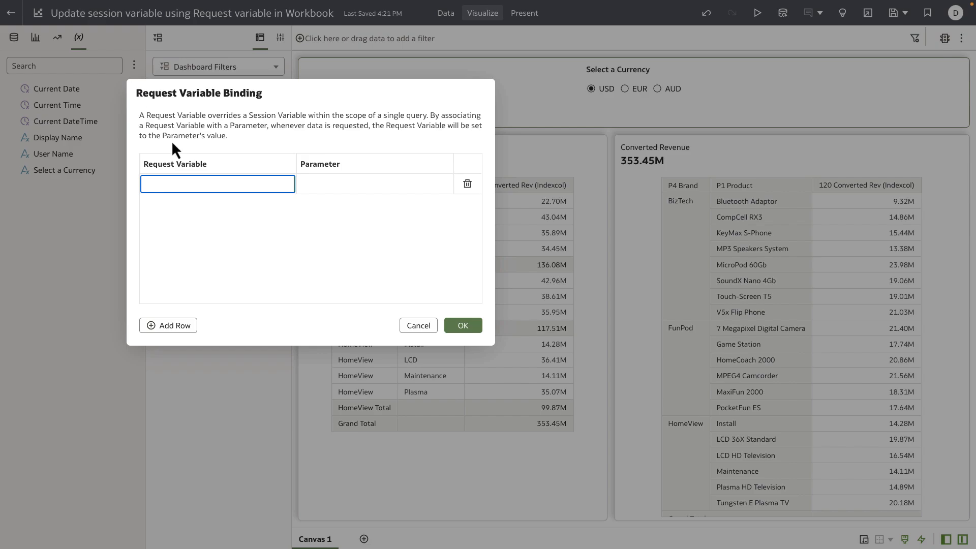
click(217, 183)
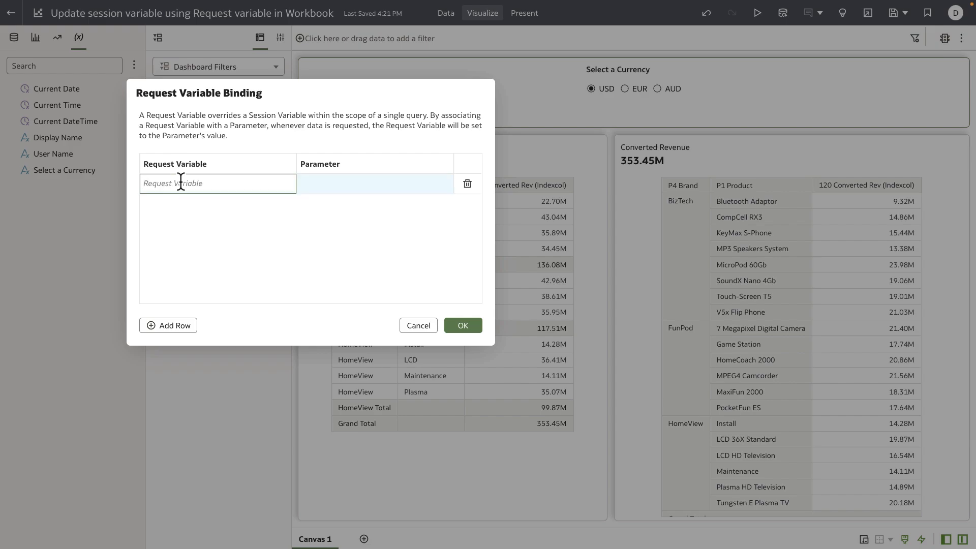
text(PREFER)
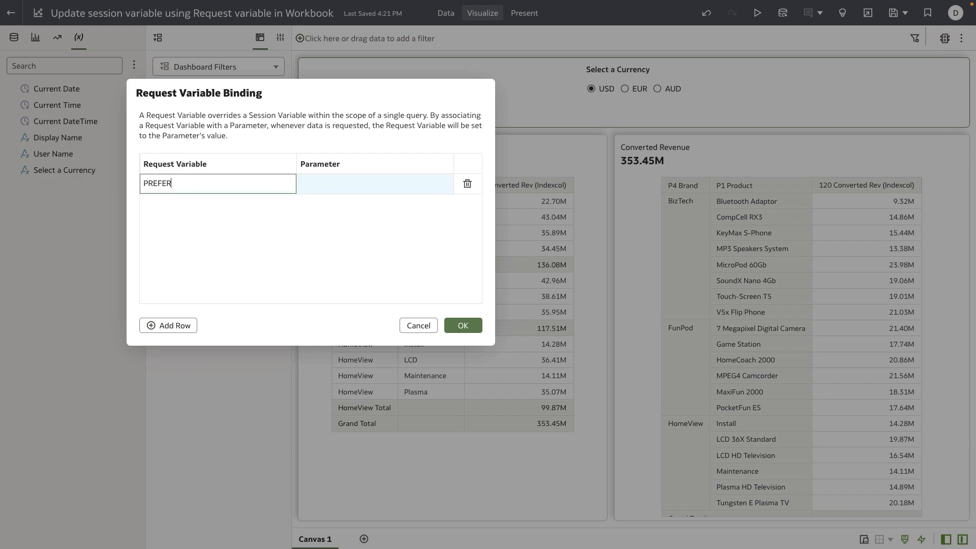
text(RED_CURR)
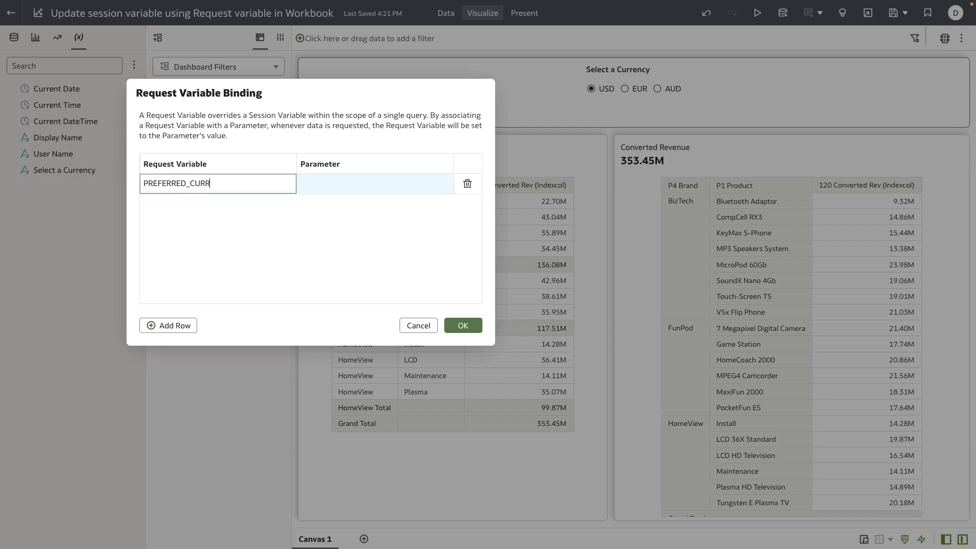
text(ENCY)
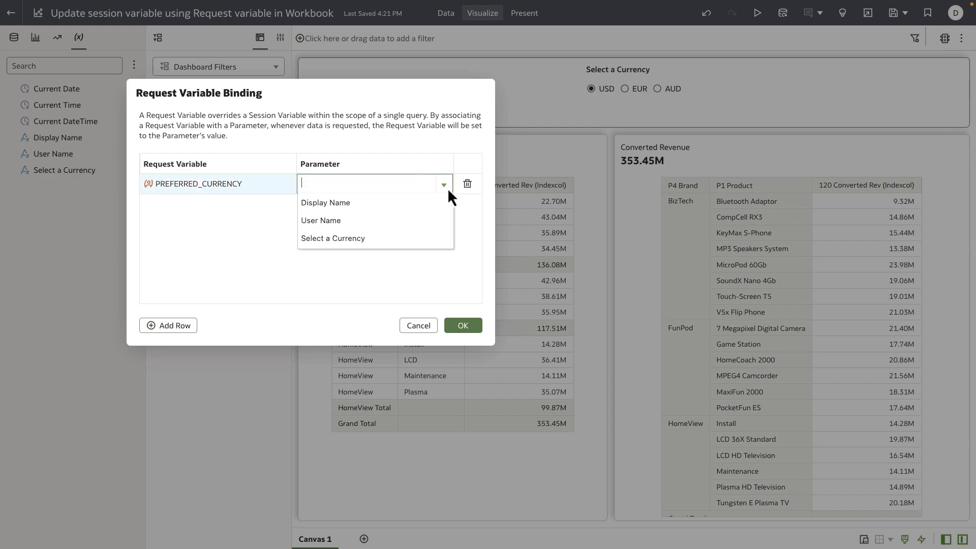
Bind PREFERRED_CURRENCY to the Select a Currency parameter and confirm with OK
click(333, 238)
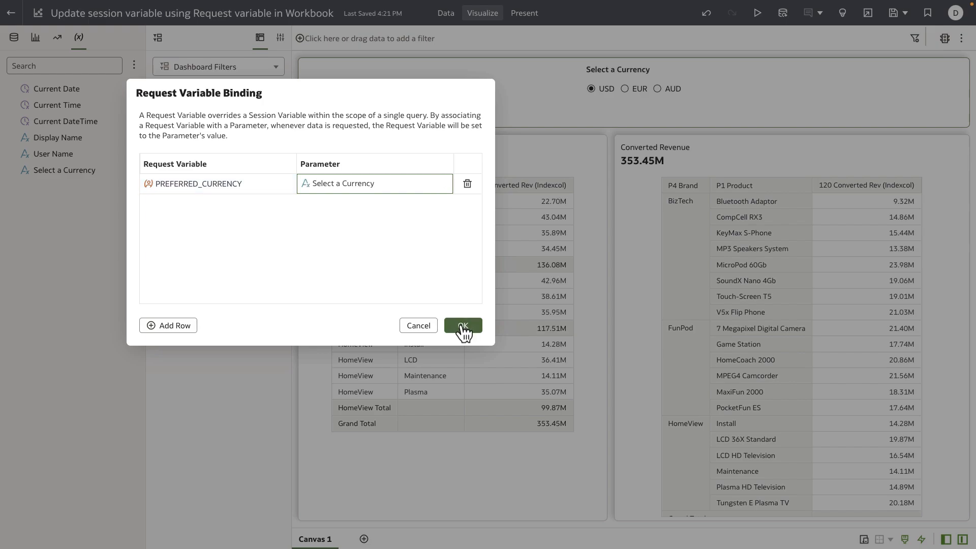
click(464, 326)
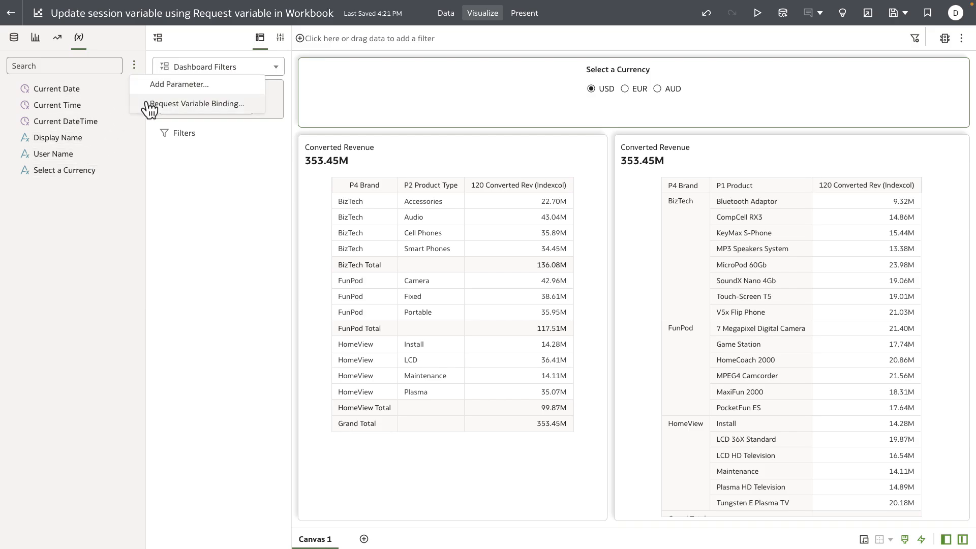
Reopen Request Variable Binding to verify the PREFERRED_CURRENCY row, then close it
click(196, 104)
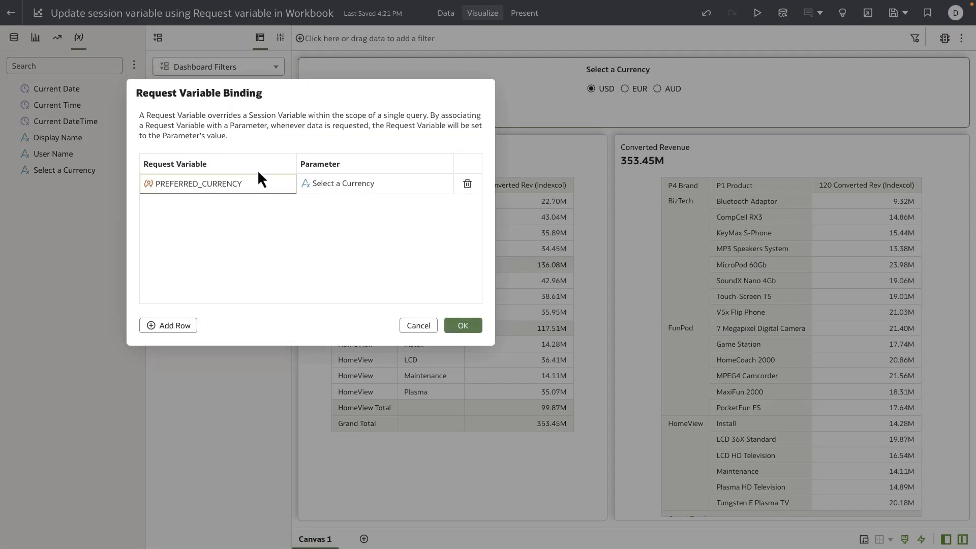
mouse_move(268, 199)
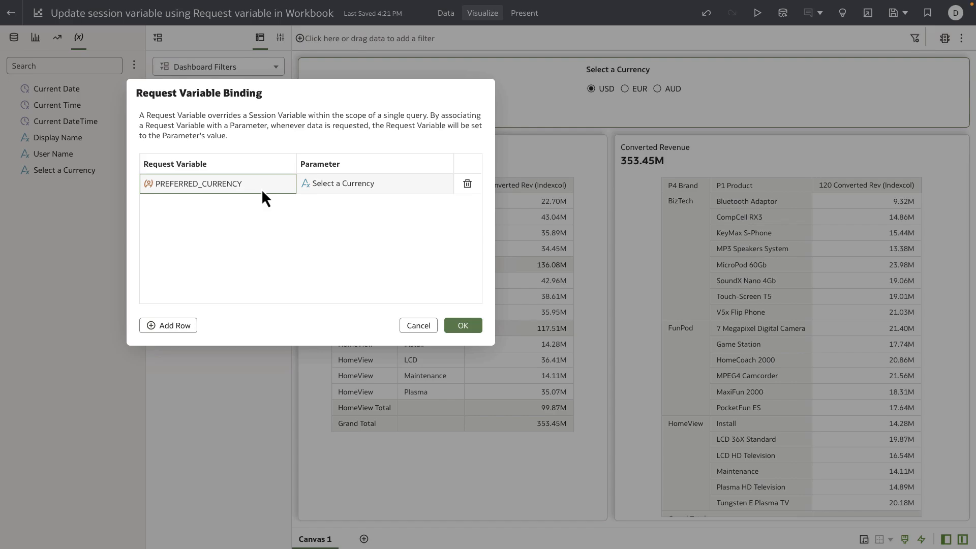
click(463, 326)
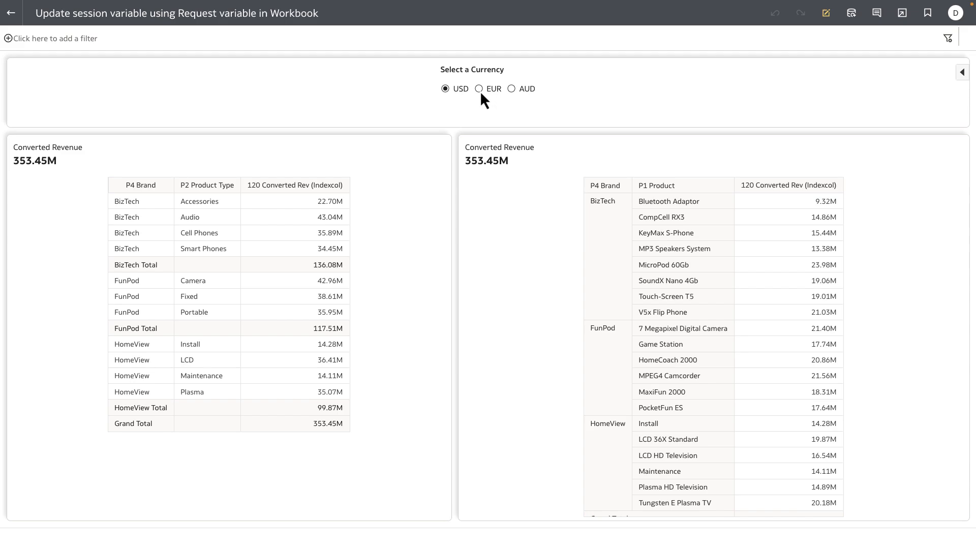
In preview switch to EUR (248.47M) then AUD (437.26M), then exit preview
click(479, 88)
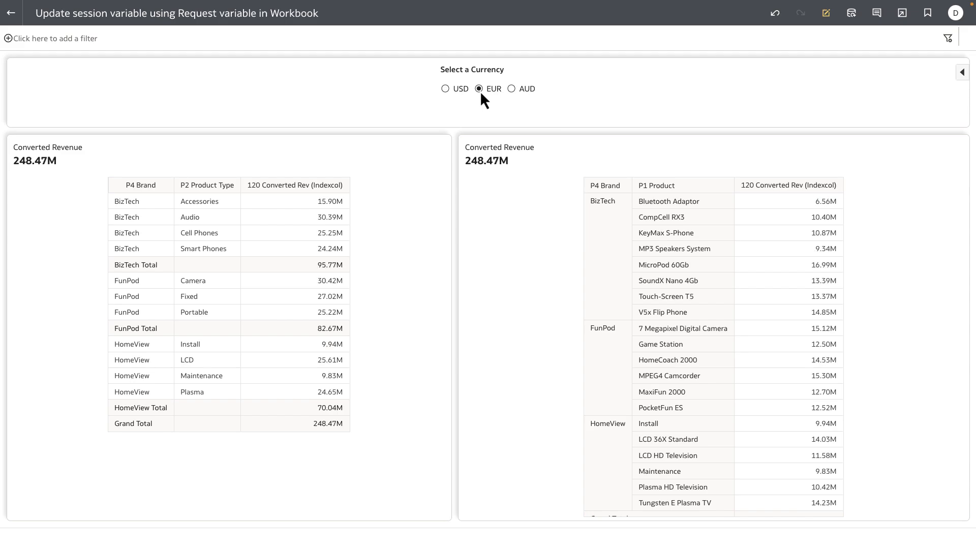
mouse_move(345, 261)
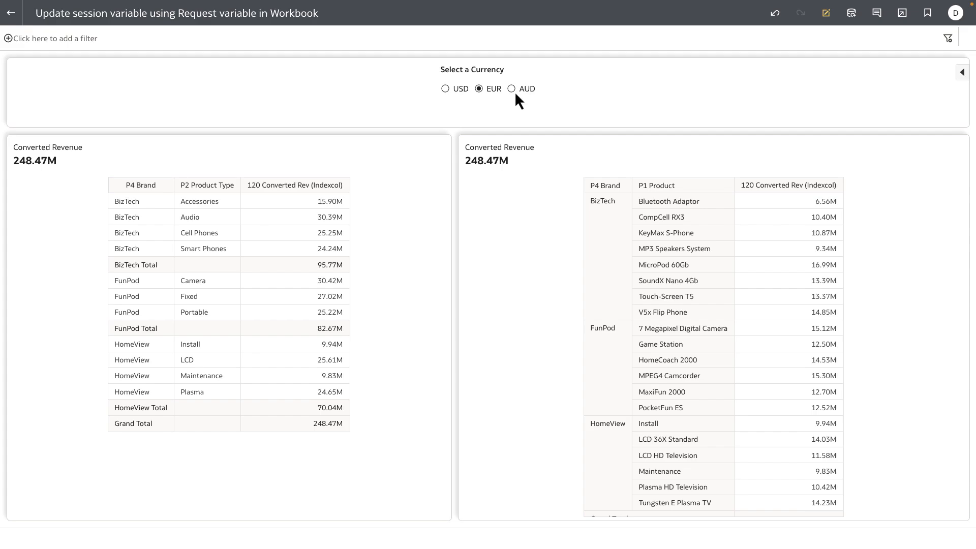
click(511, 89)
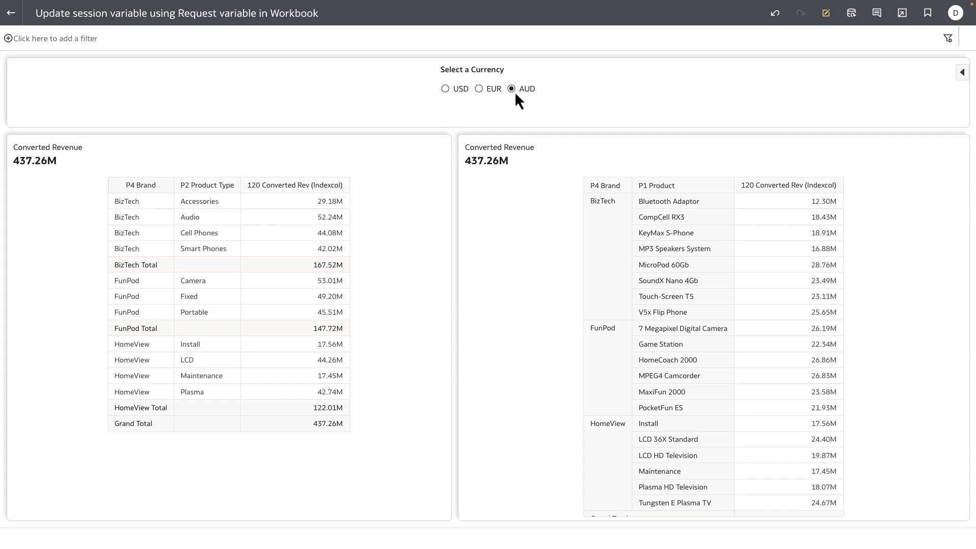
click(445, 88)
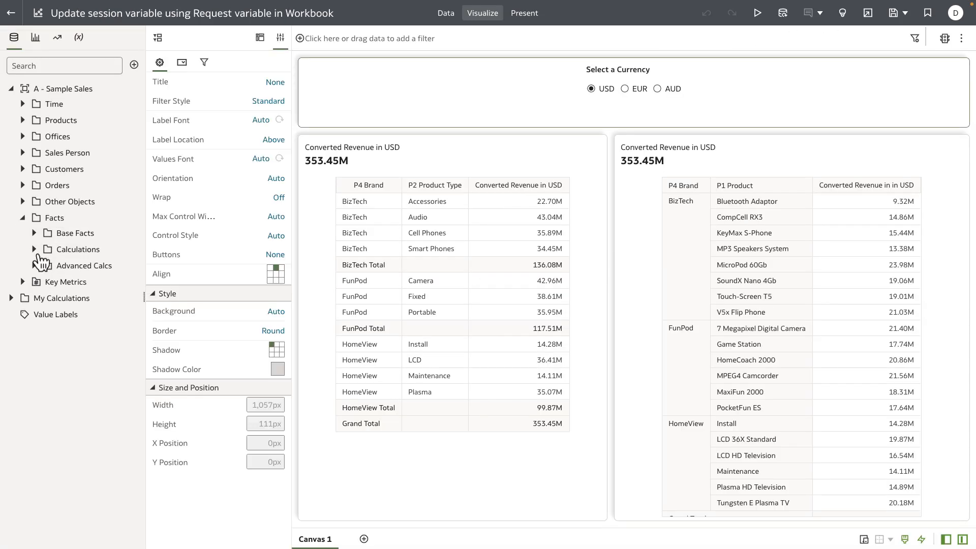
Peek into Base Facts, then expand Advanced Calcs and its FX conversion folder
click(41, 233)
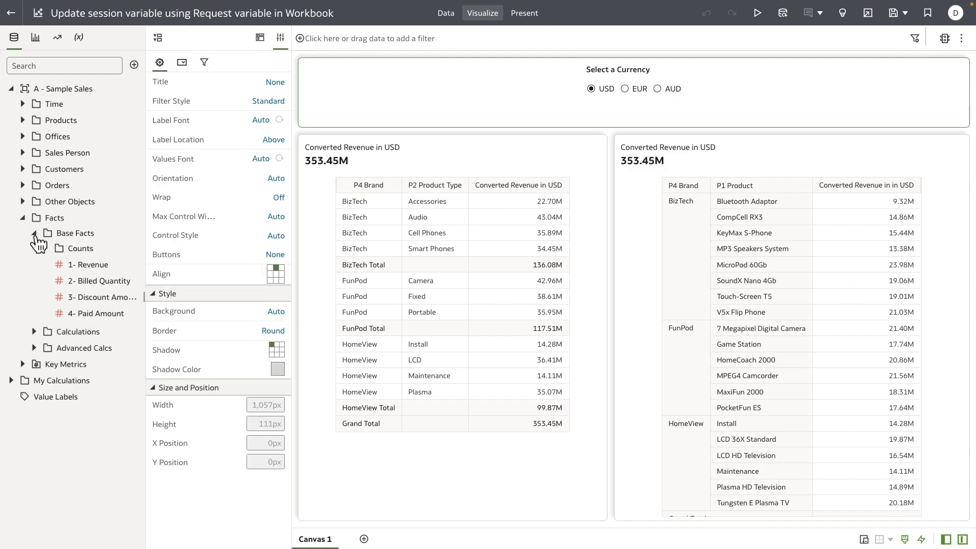
click(35, 233)
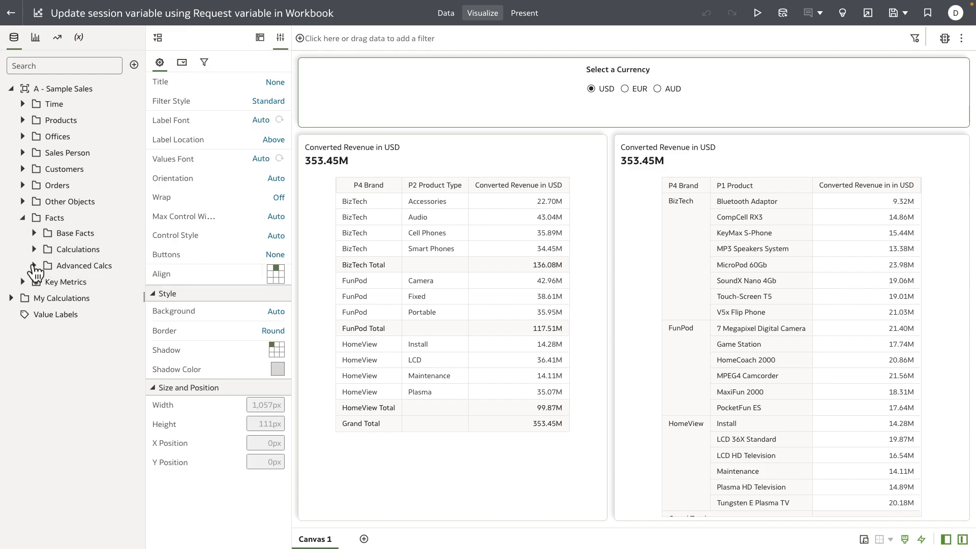
click(33, 265)
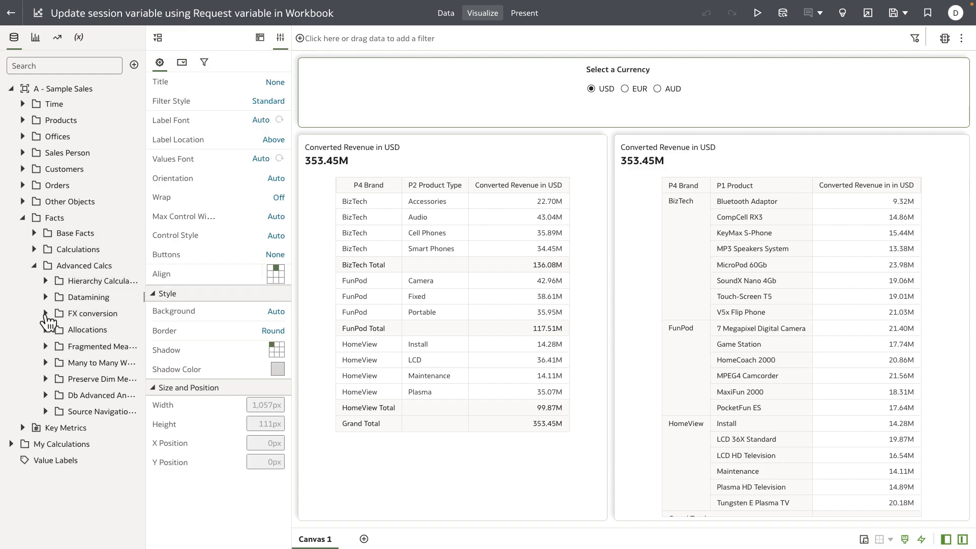
click(44, 313)
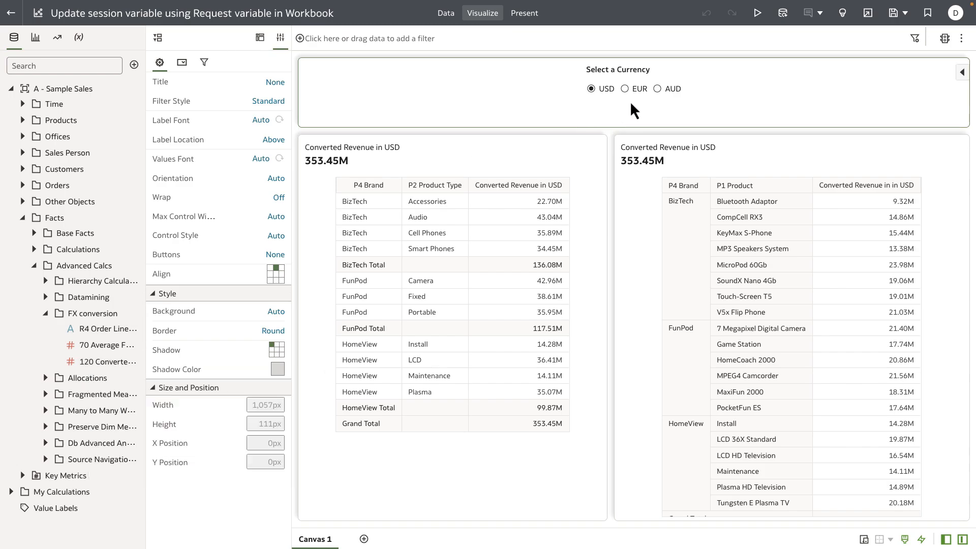
mouse_move(634, 105)
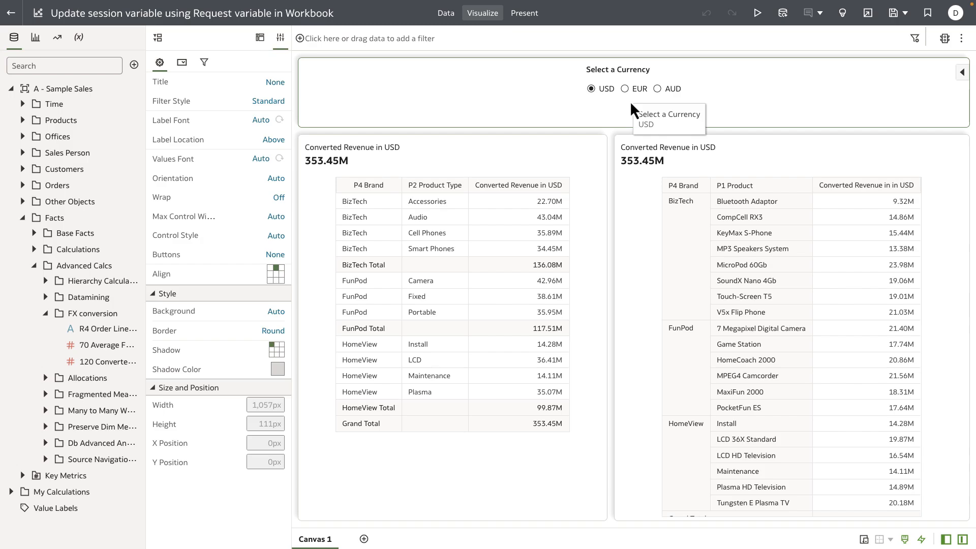
Select the product type table and cycle USD (353.45M), EUR (248.47M), AUD (437.26M)
click(657, 89)
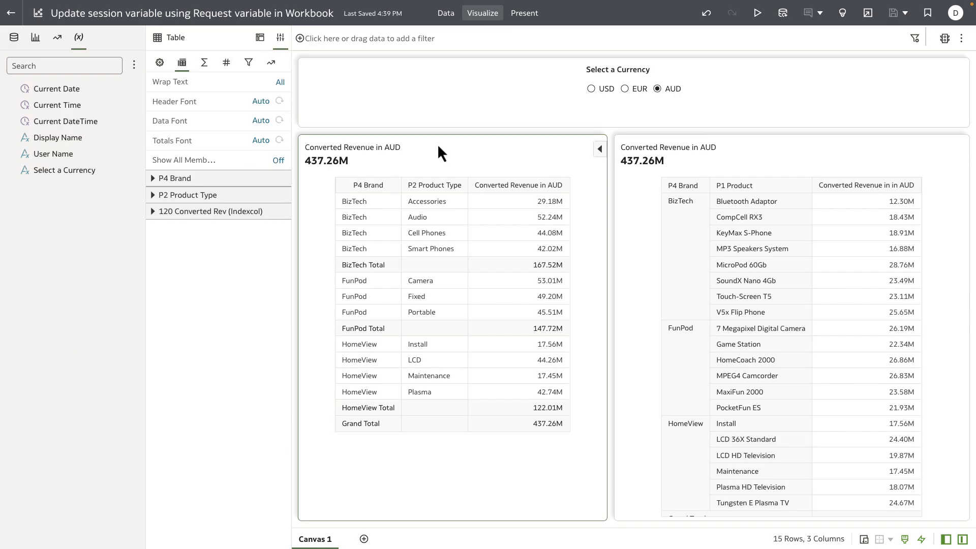
mouse_move(382, 162)
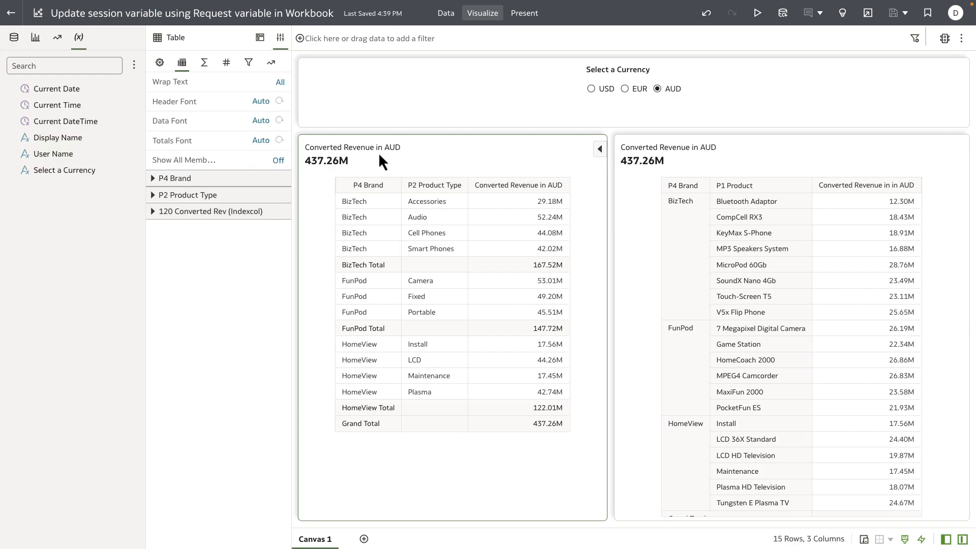
mouse_move(469, 187)
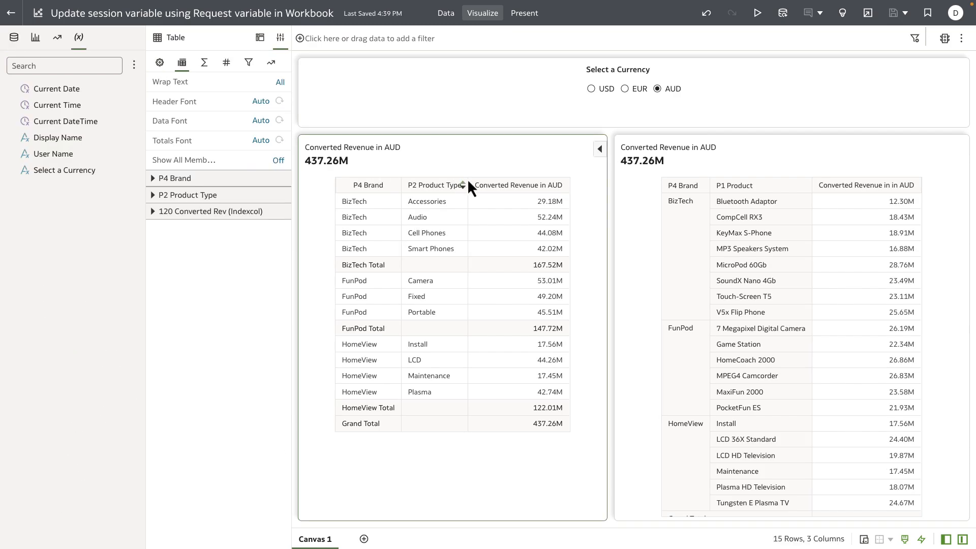
mouse_move(490, 185)
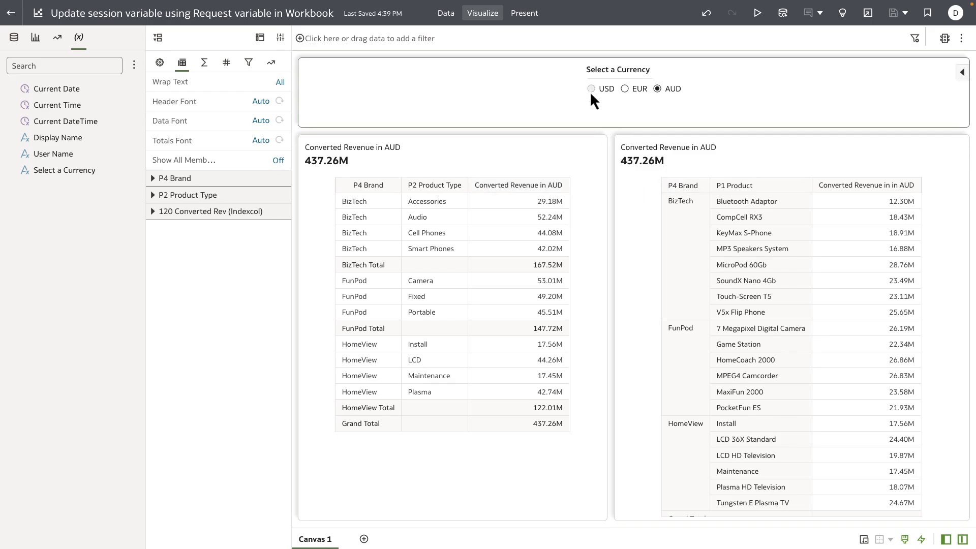
click(591, 88)
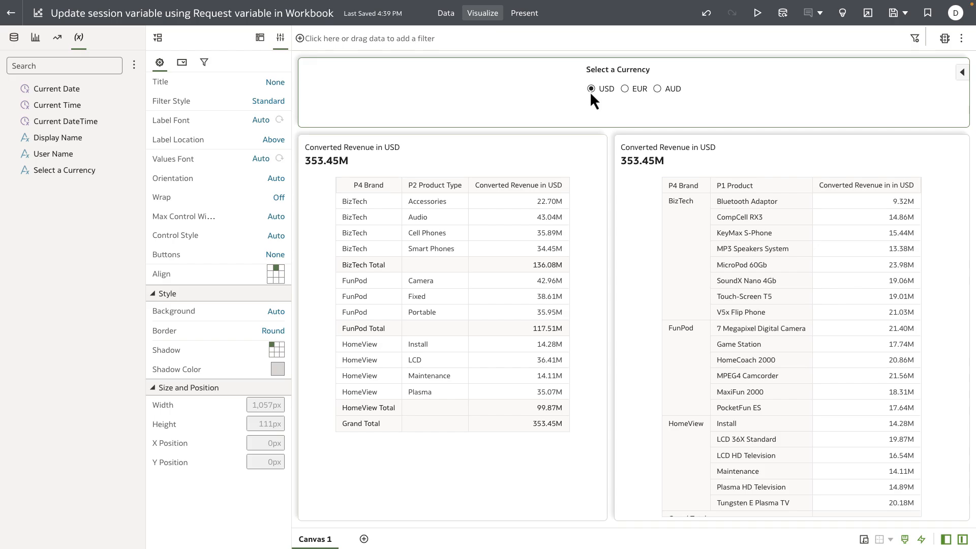
mouse_move(625, 88)
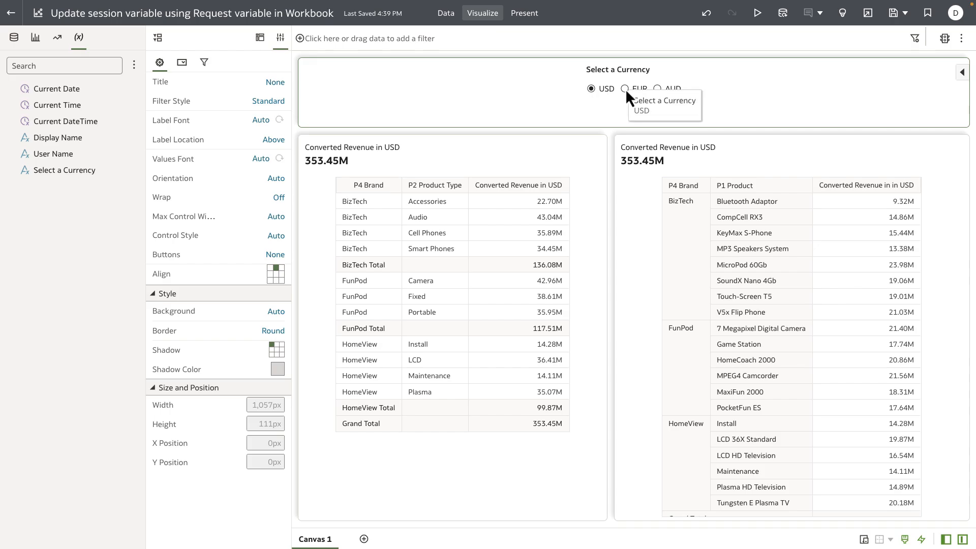
click(626, 89)
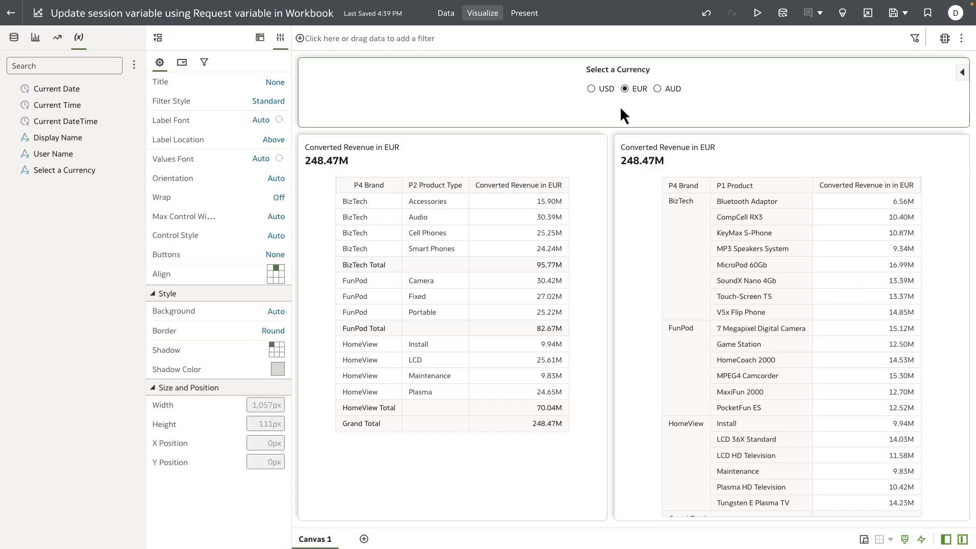
click(657, 89)
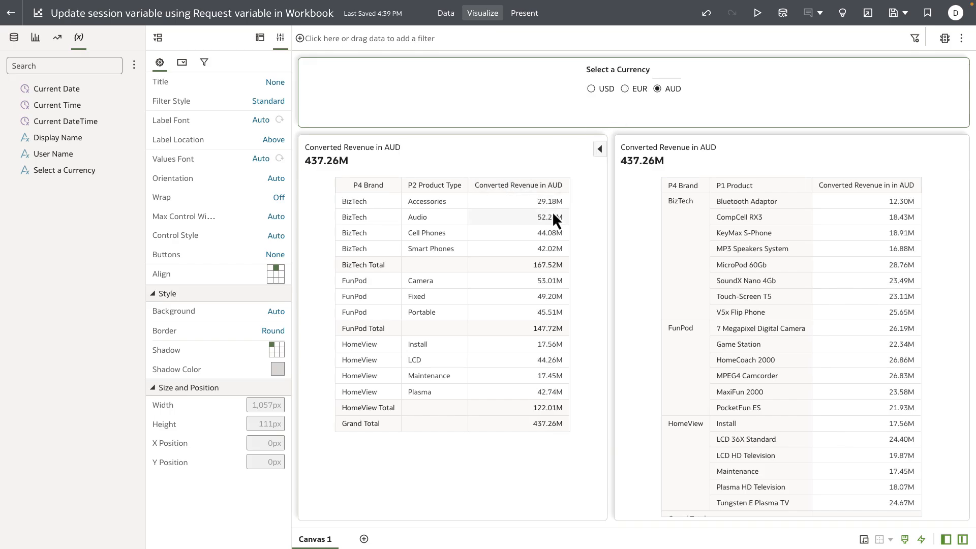